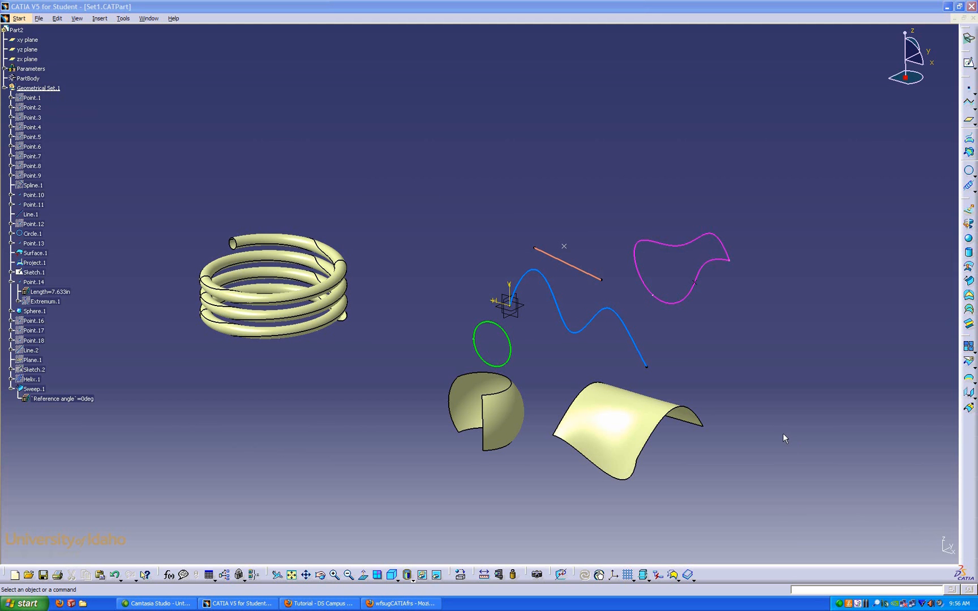
mouse_move(760, 431)
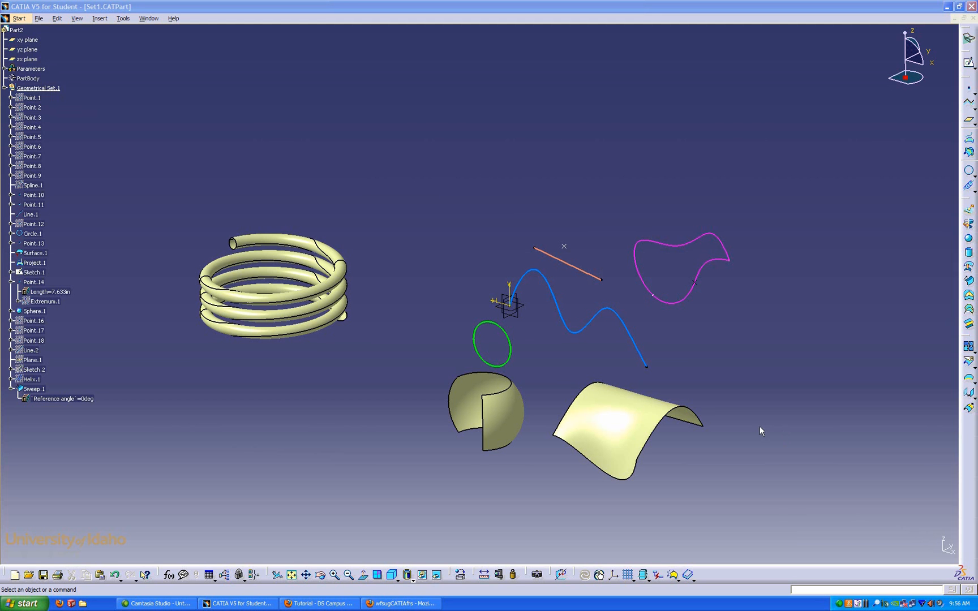
mouse_move(757, 427)
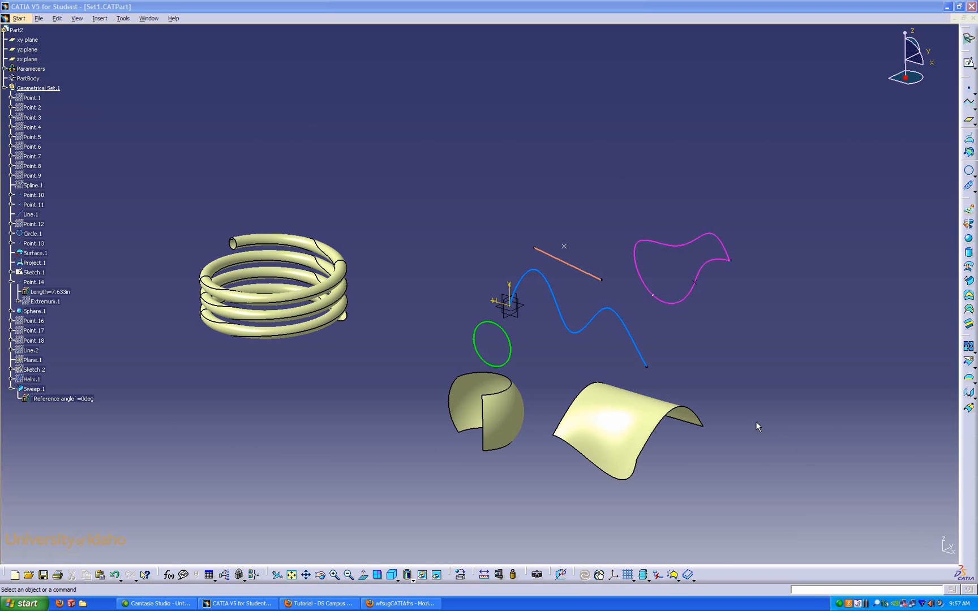
mouse_move(738, 416)
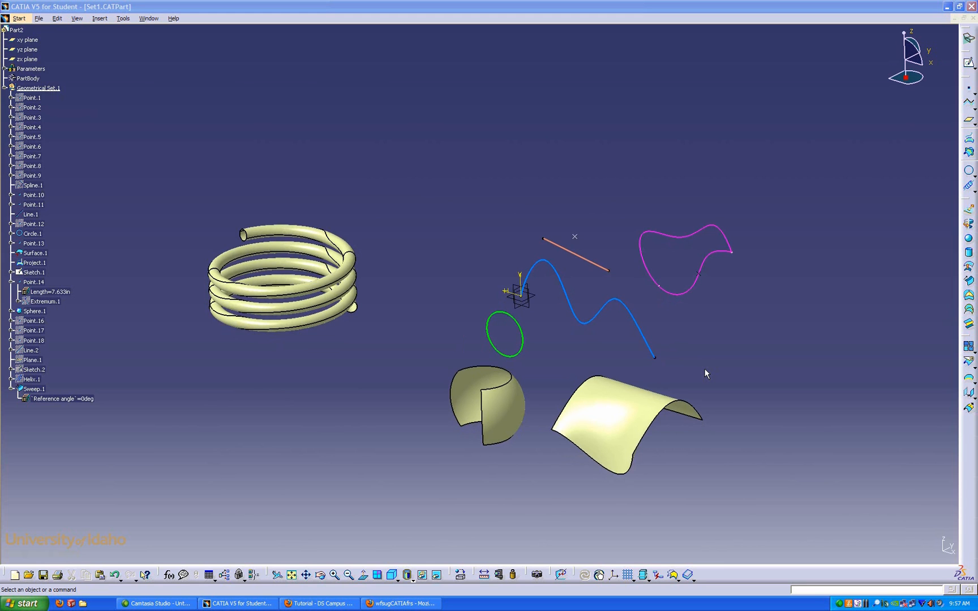
mouse_move(954, 92)
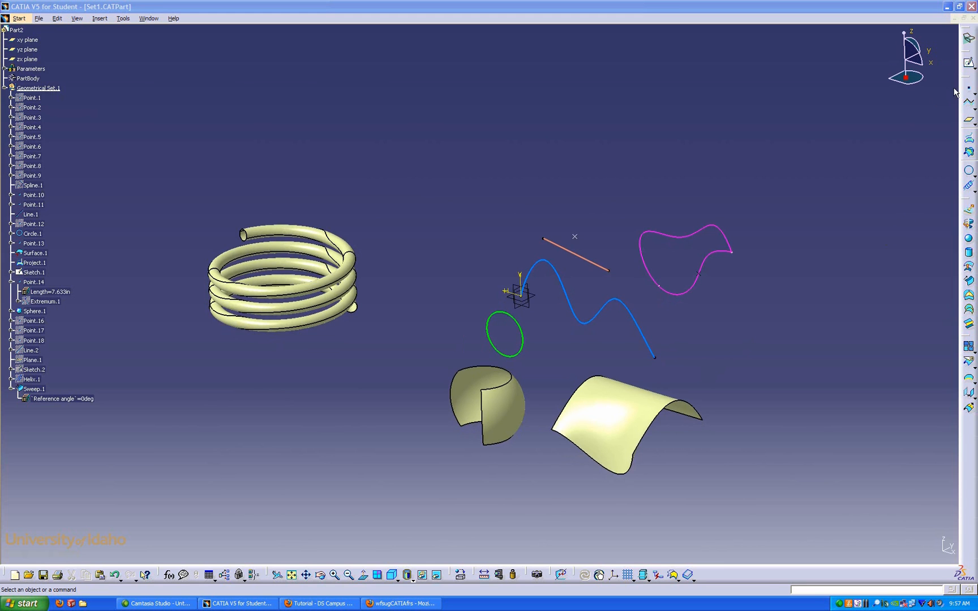
mouse_move(784, 202)
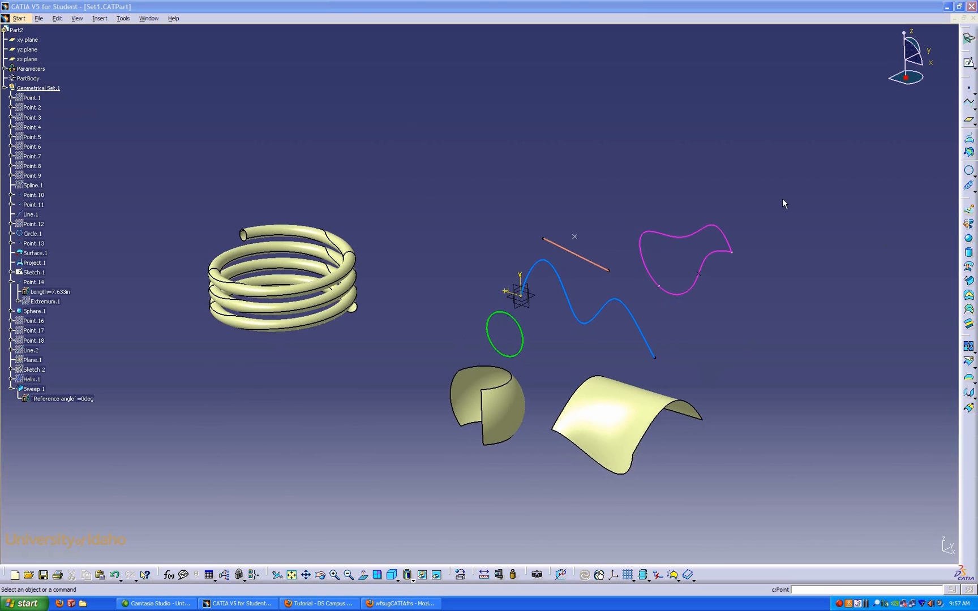
mouse_move(902, 199)
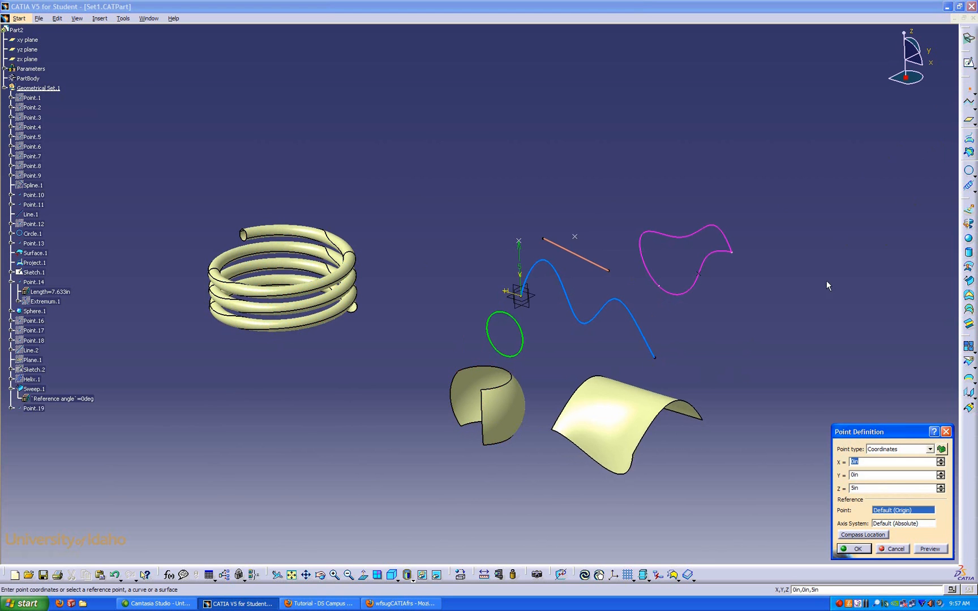
mouse_move(867, 446)
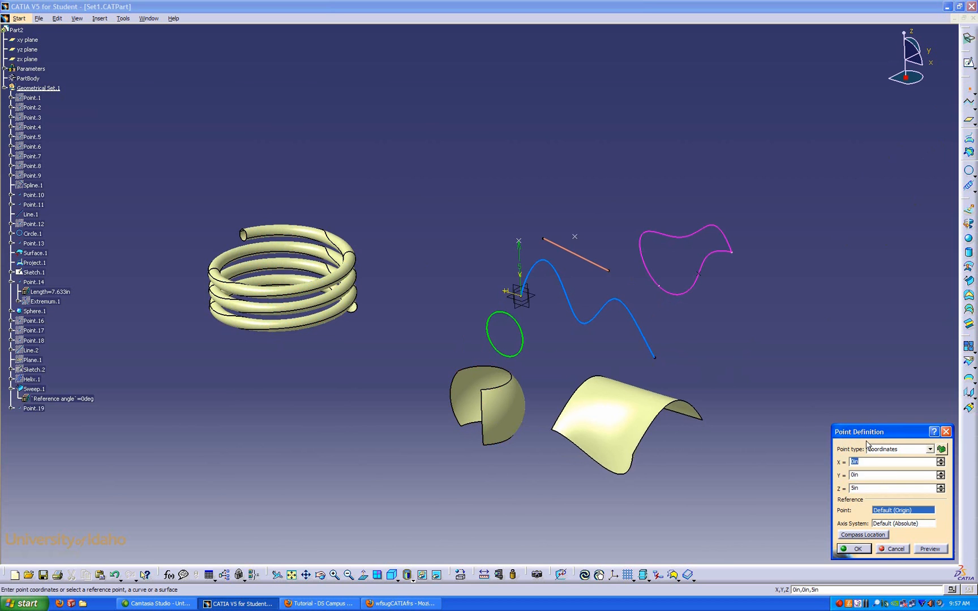
Switch Point.19's point type to On surface
left_click(930, 449)
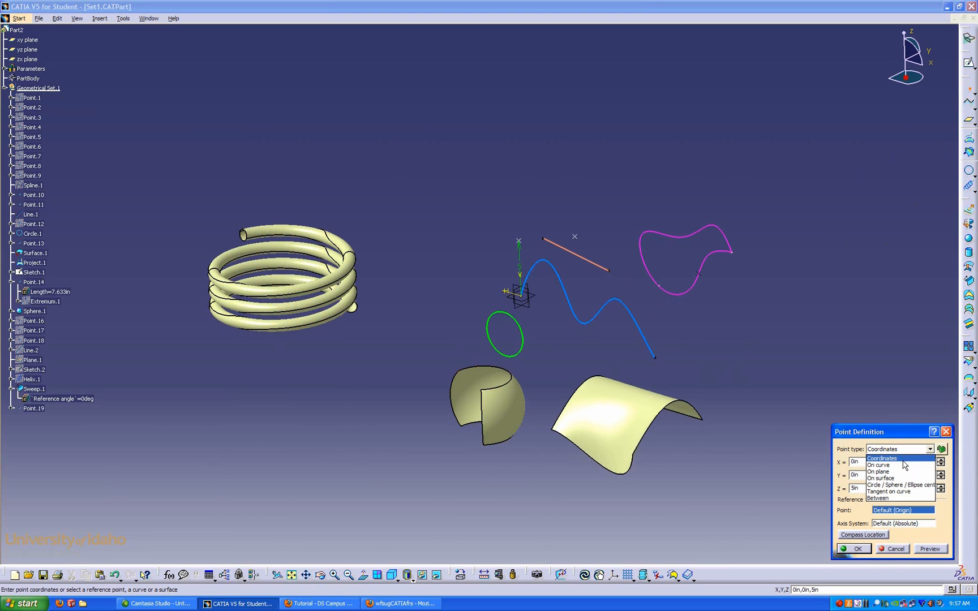
mouse_move(902, 465)
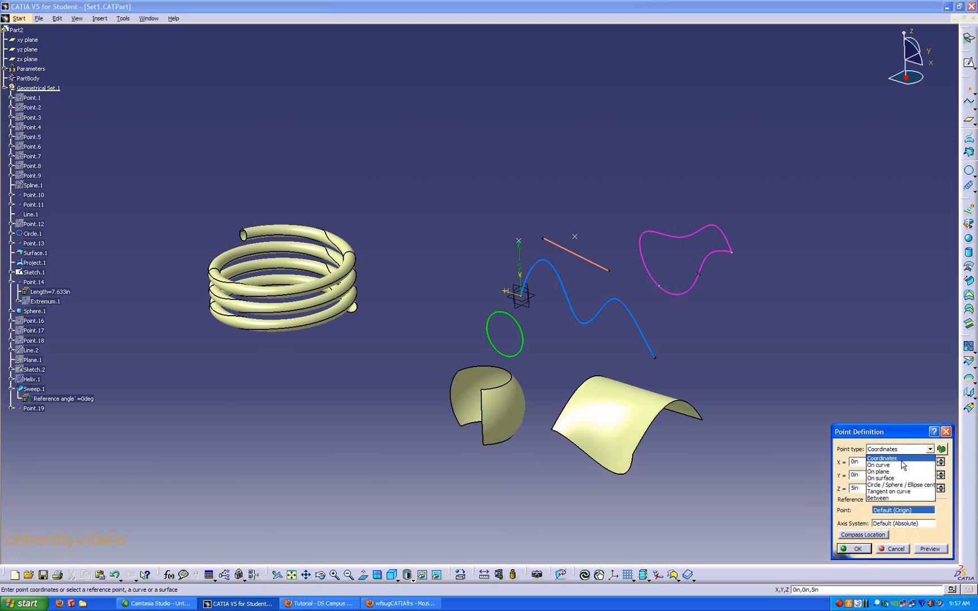
mouse_move(885, 492)
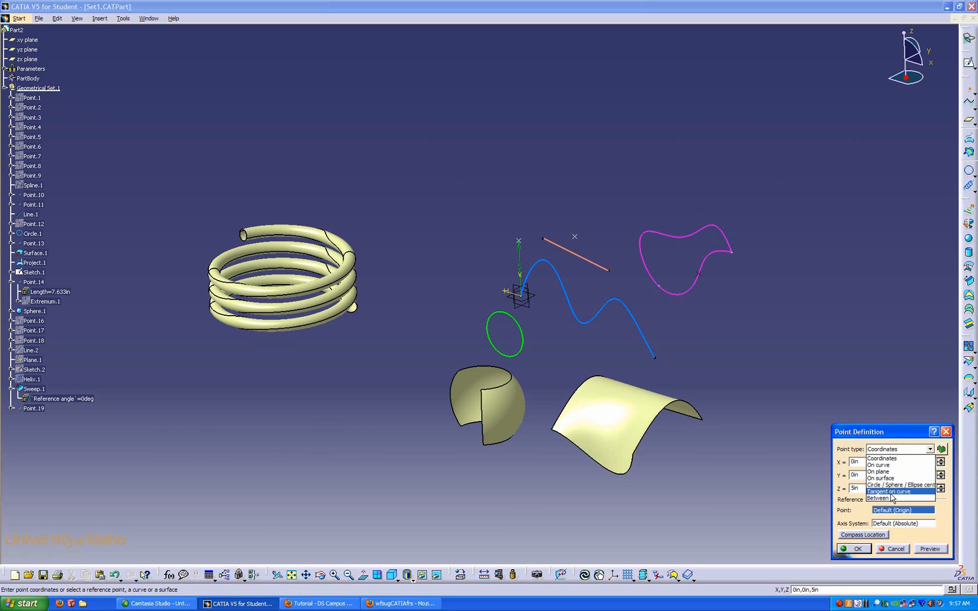
left_click(878, 471)
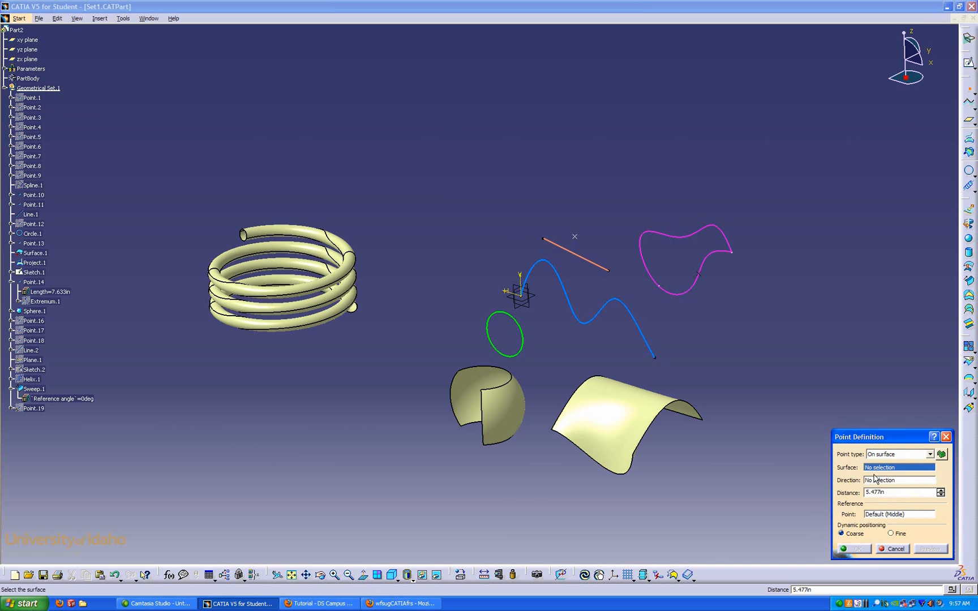
Place Point.19 on Surface.1 using Fine dynamic positioning
left_click(617, 468)
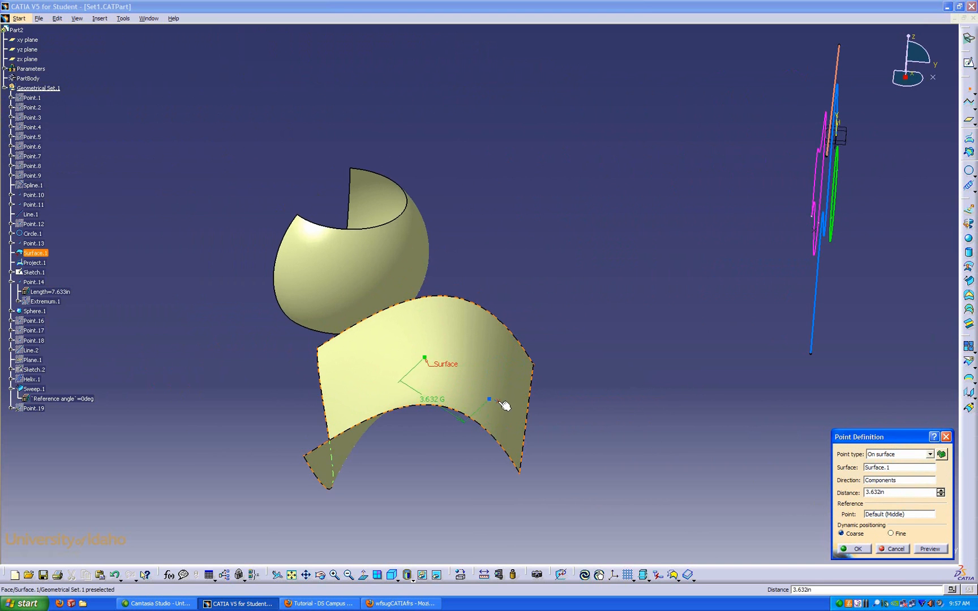
left_click(891, 533)
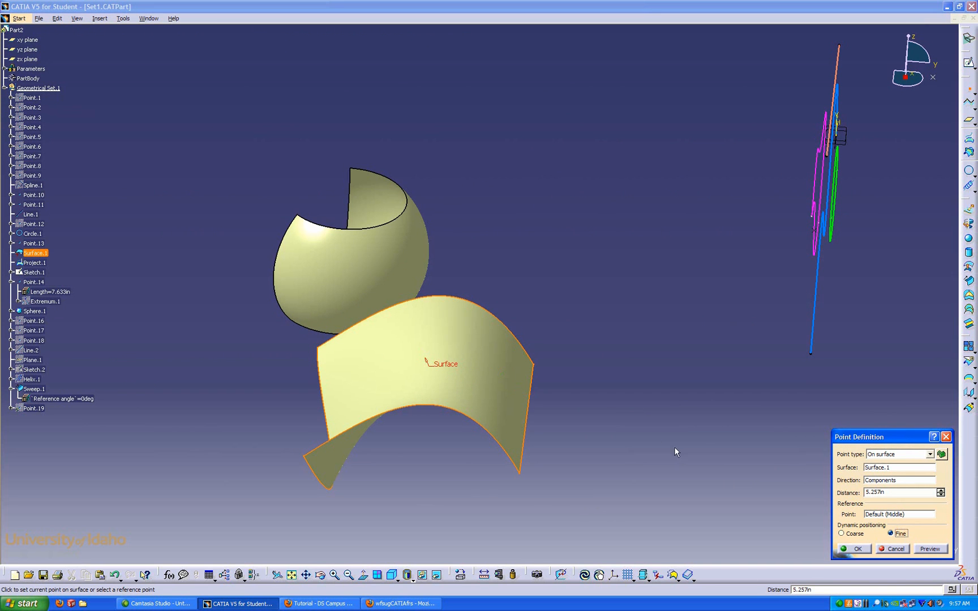
mouse_move(482, 374)
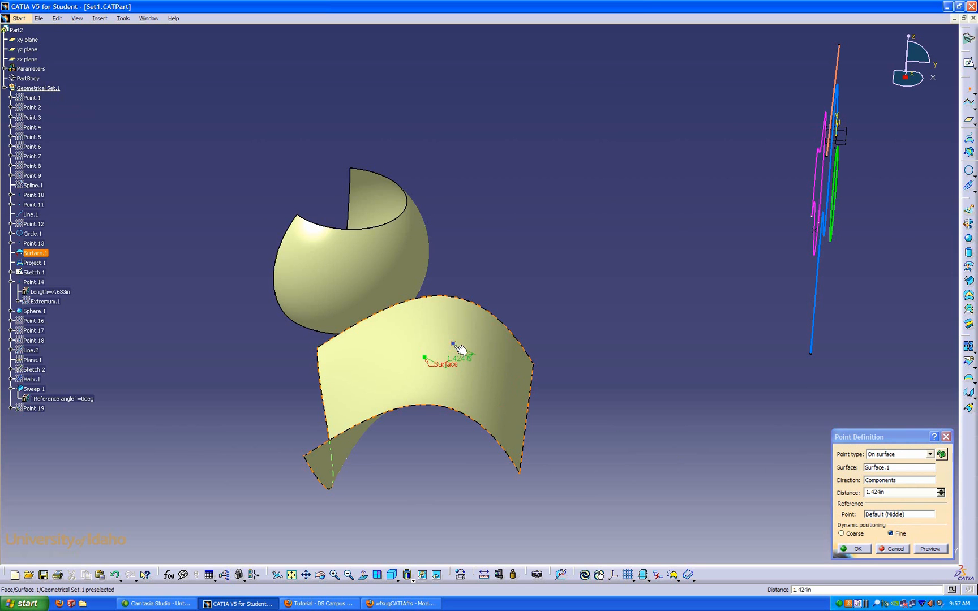
left_click(894, 549)
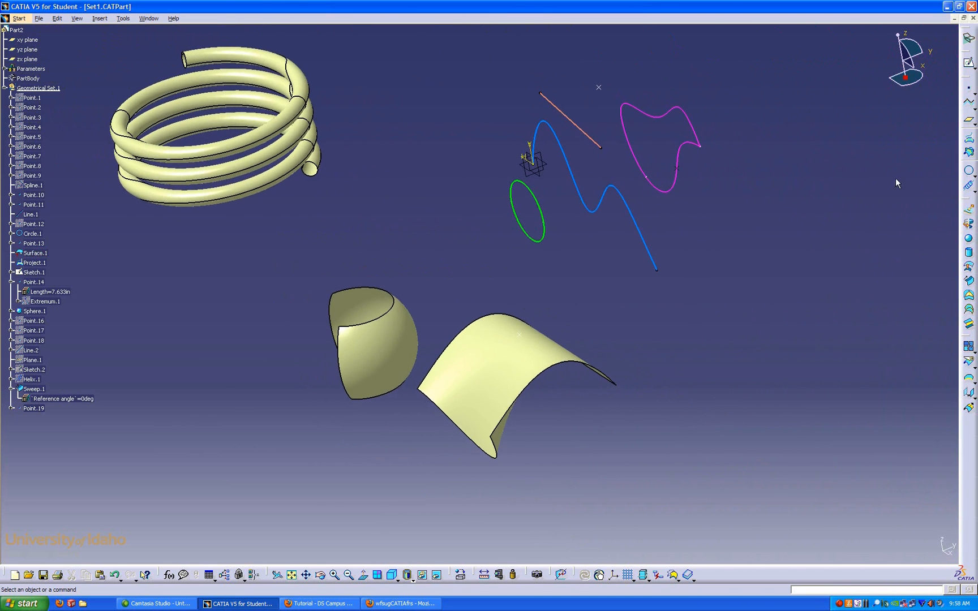
Start Line.3 with the Tangent to curve line type
left_click(965, 118)
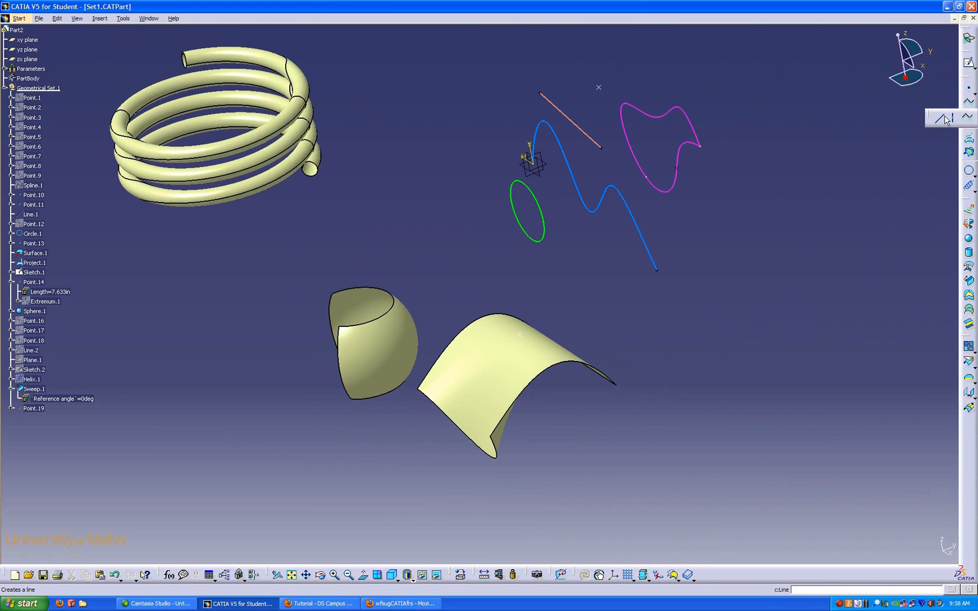
left_click(942, 118)
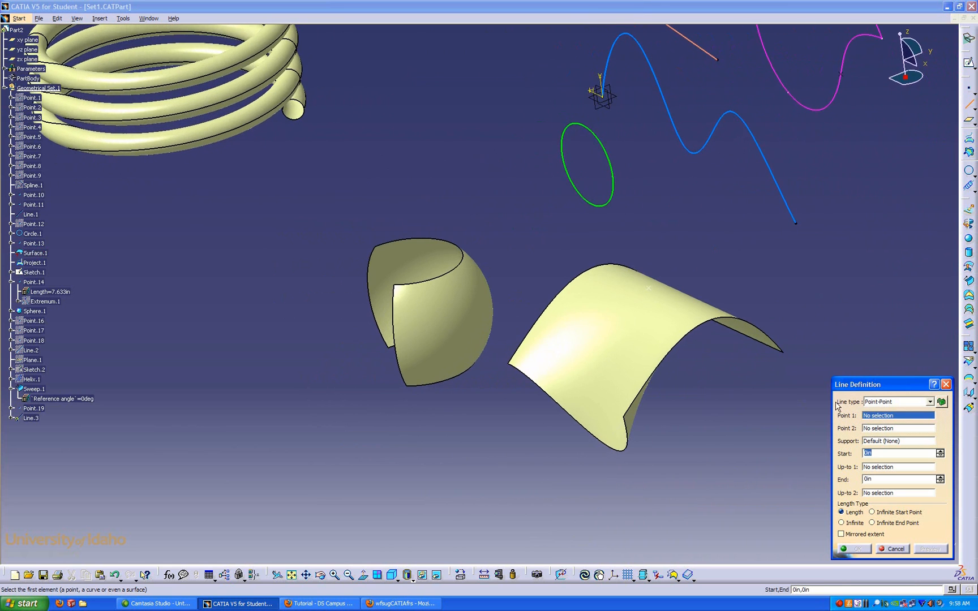
left_click(930, 402)
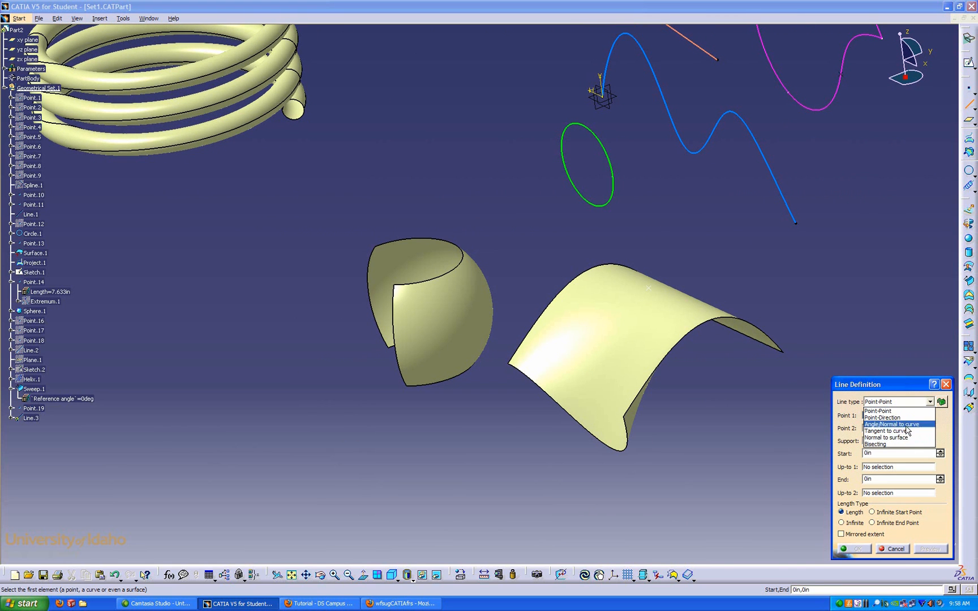
mouse_move(884, 431)
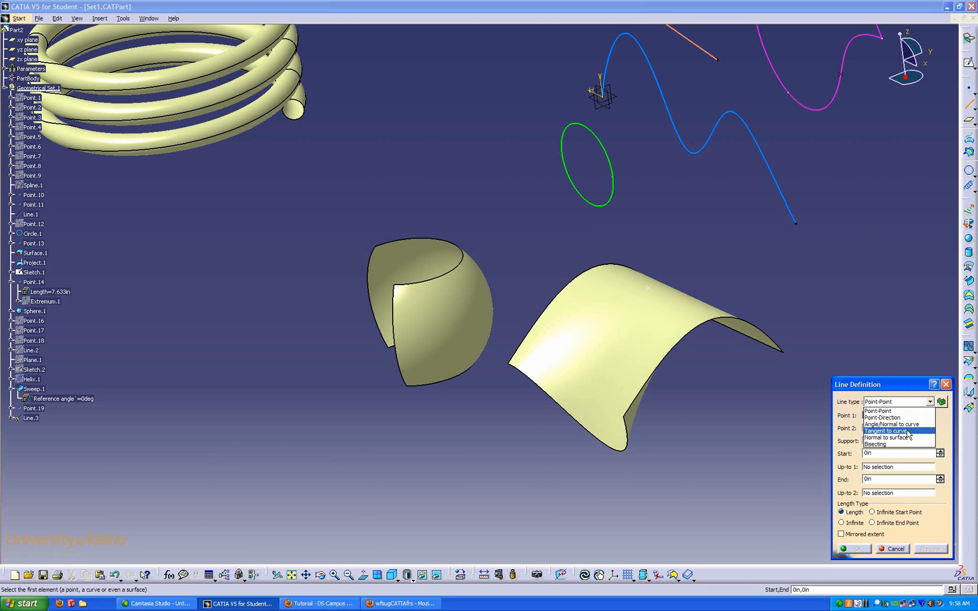
left_click(885, 431)
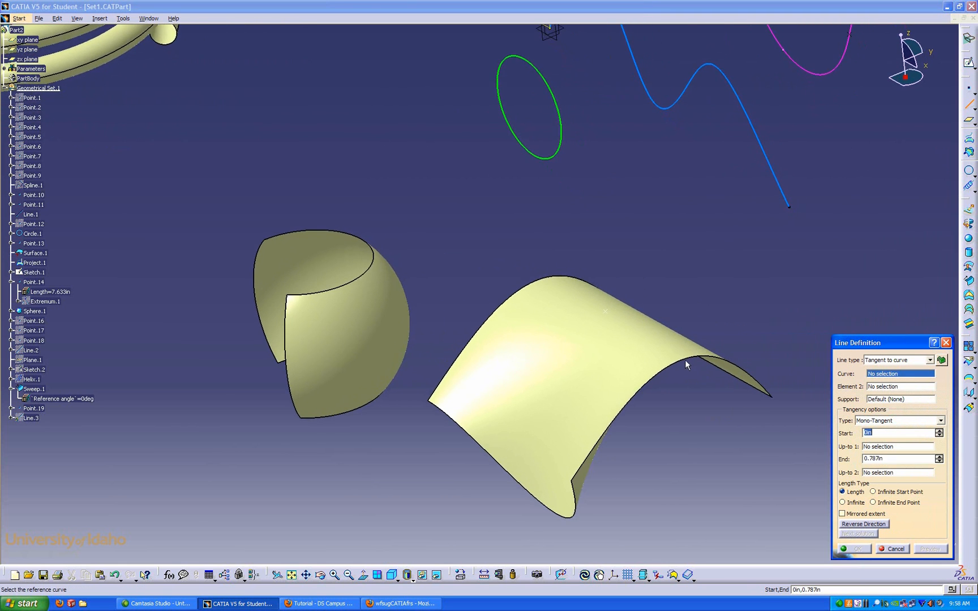
Make Line.3 tangent to Surface.1's edge through Point.19, length 5 in
left_click(673, 356)
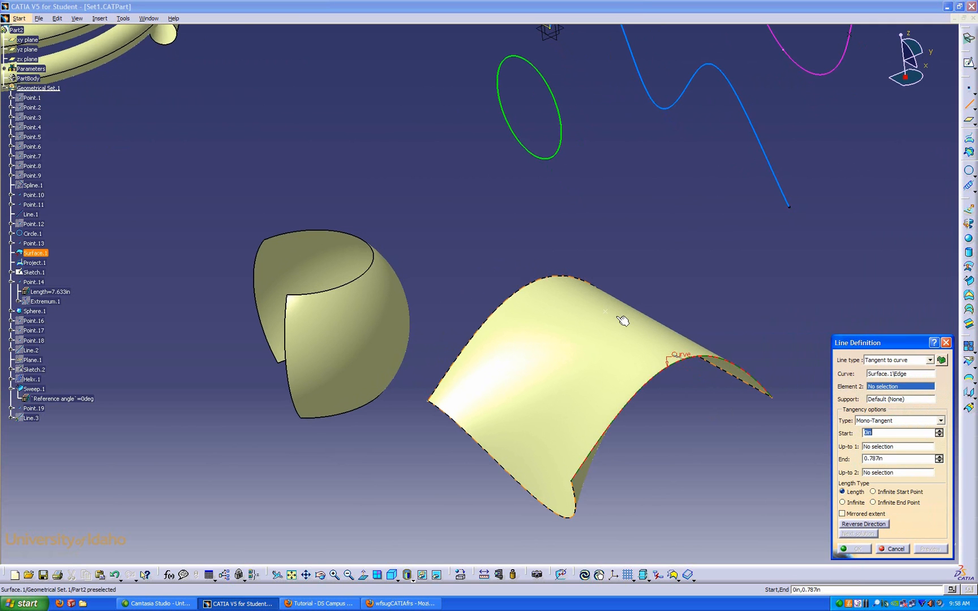
left_click(589, 311)
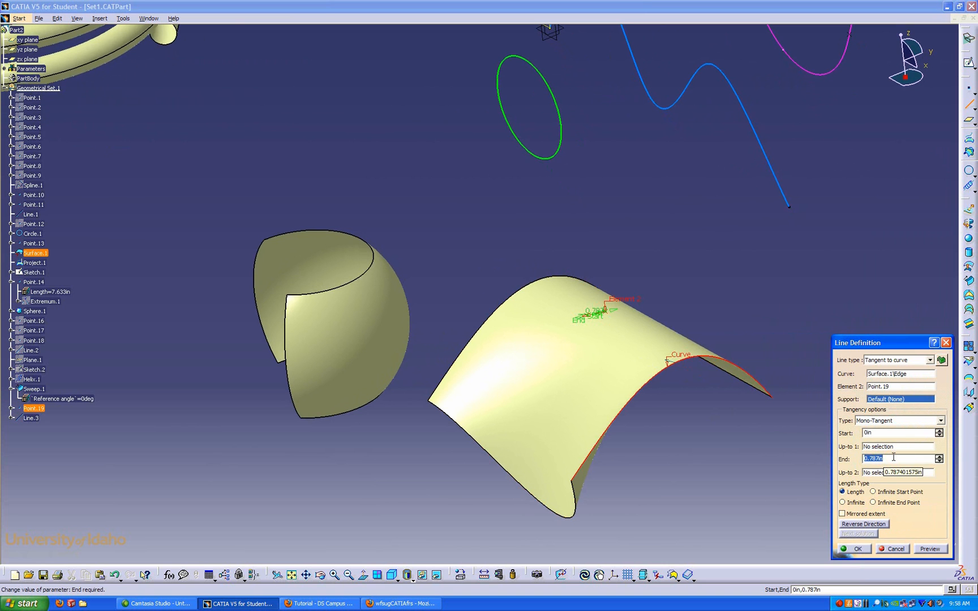
type("5in")
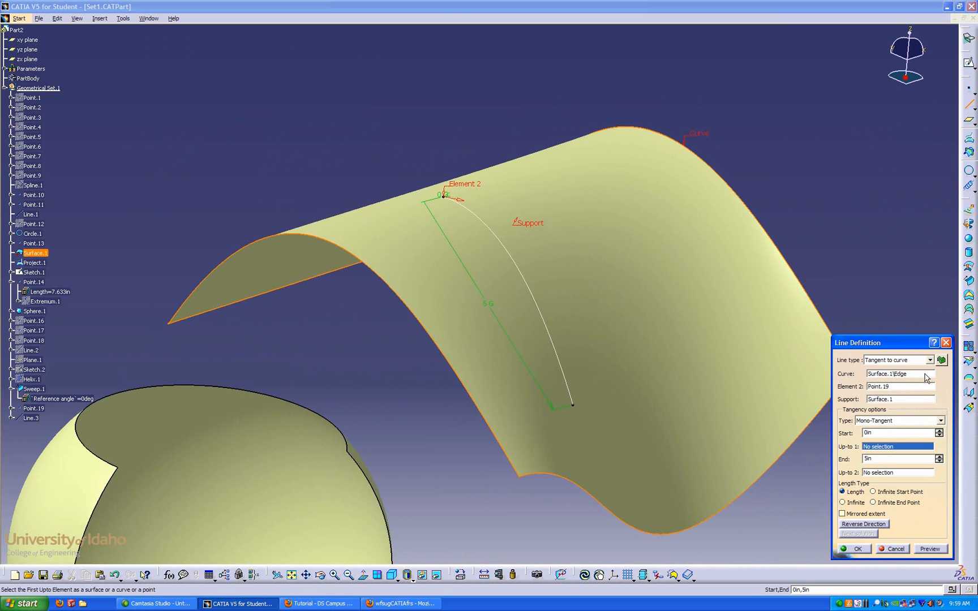
mouse_move(570, 292)
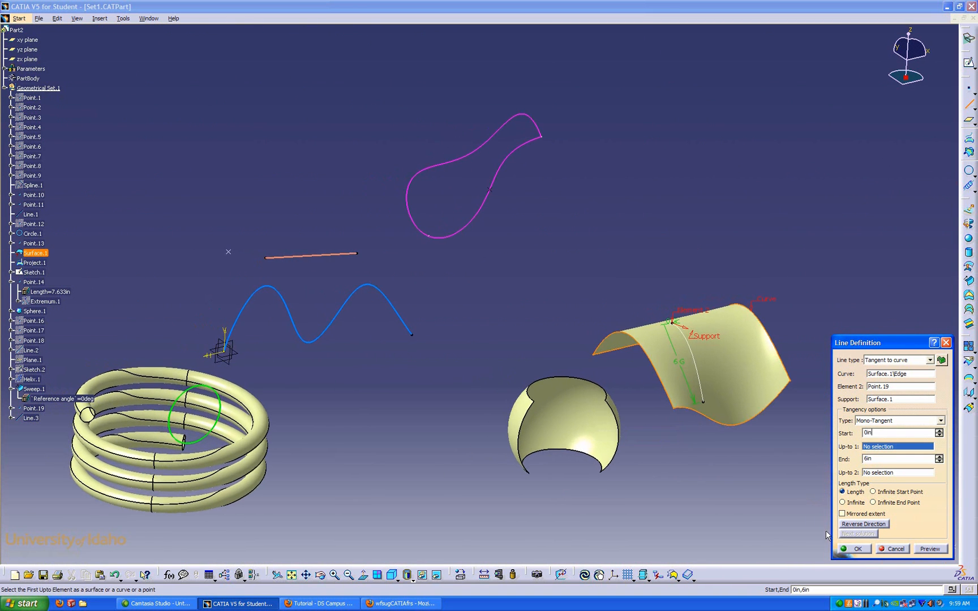
Finish Line.3, then create bitangent Line.4 touching Project.1 and Sketch.1
left_click(891, 549)
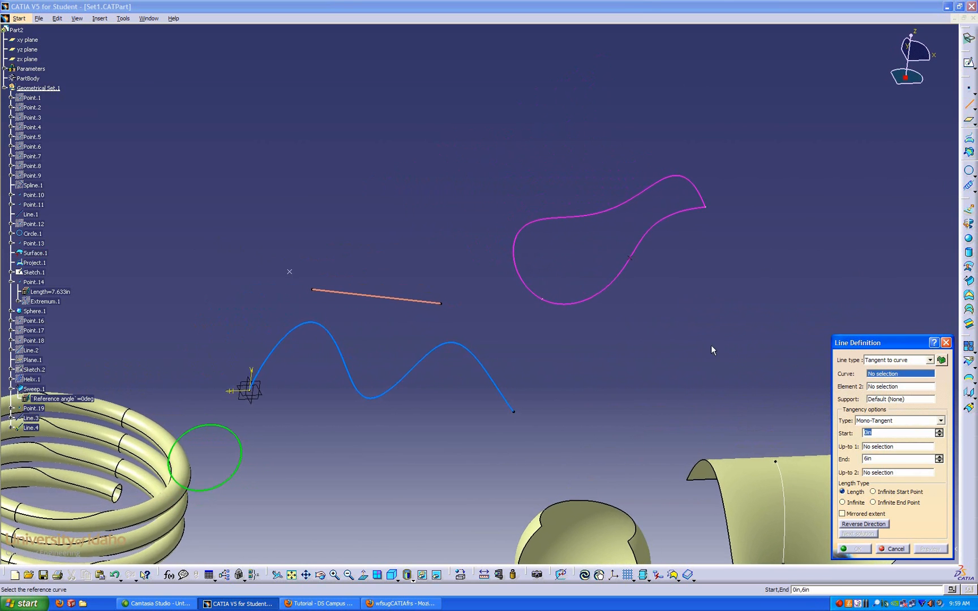
left_click(941, 360)
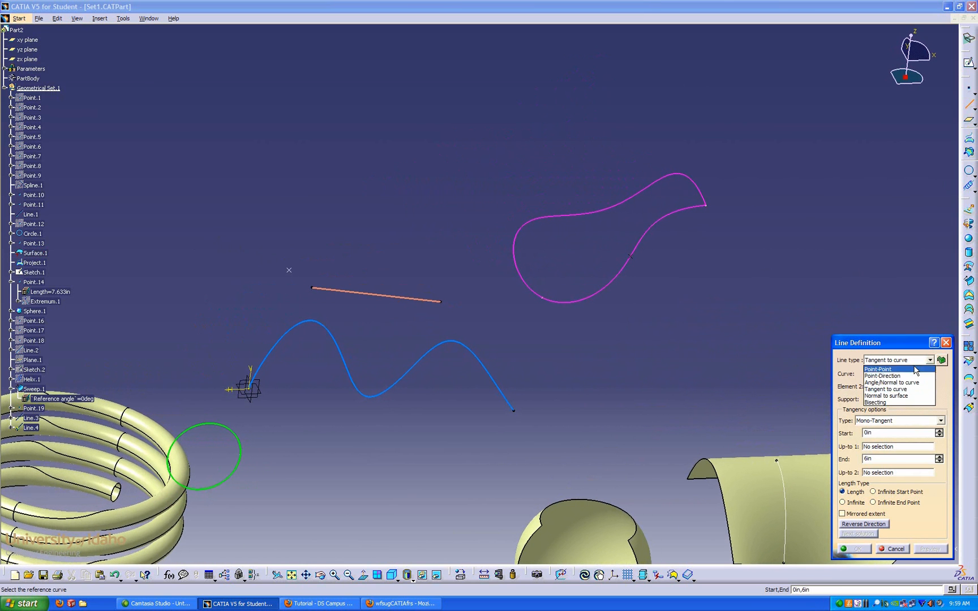
left_click(885, 389)
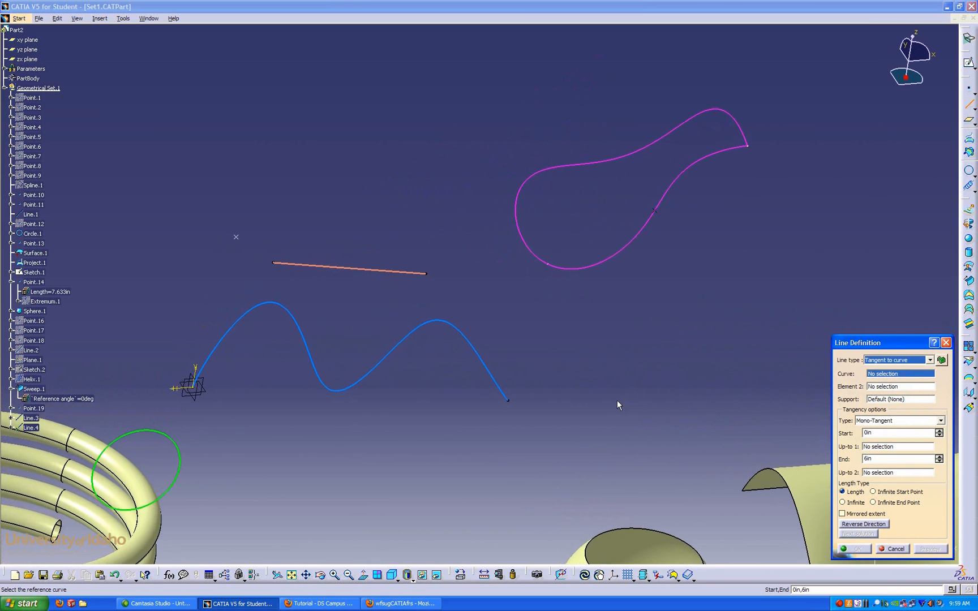
mouse_move(470, 341)
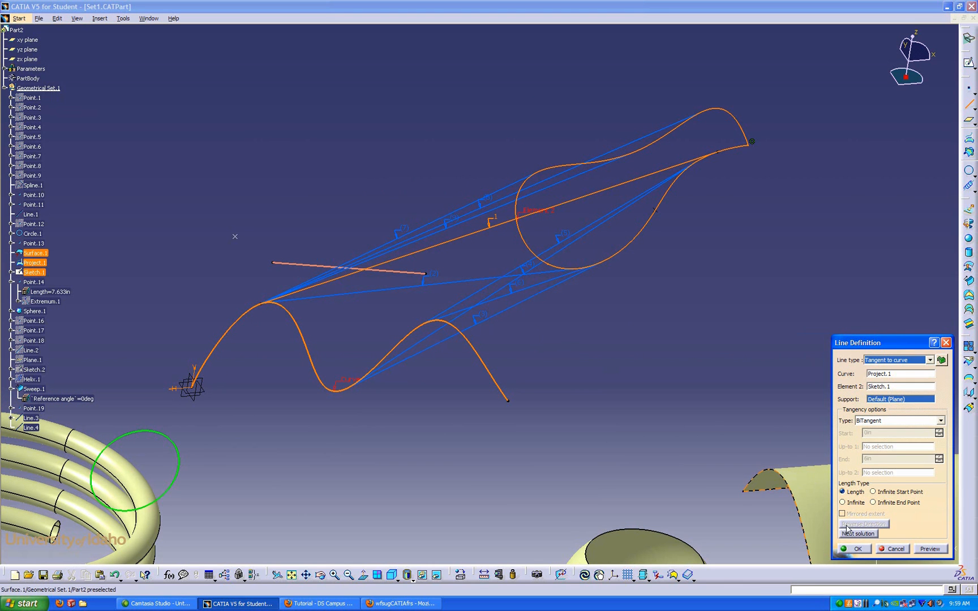
left_click(857, 533)
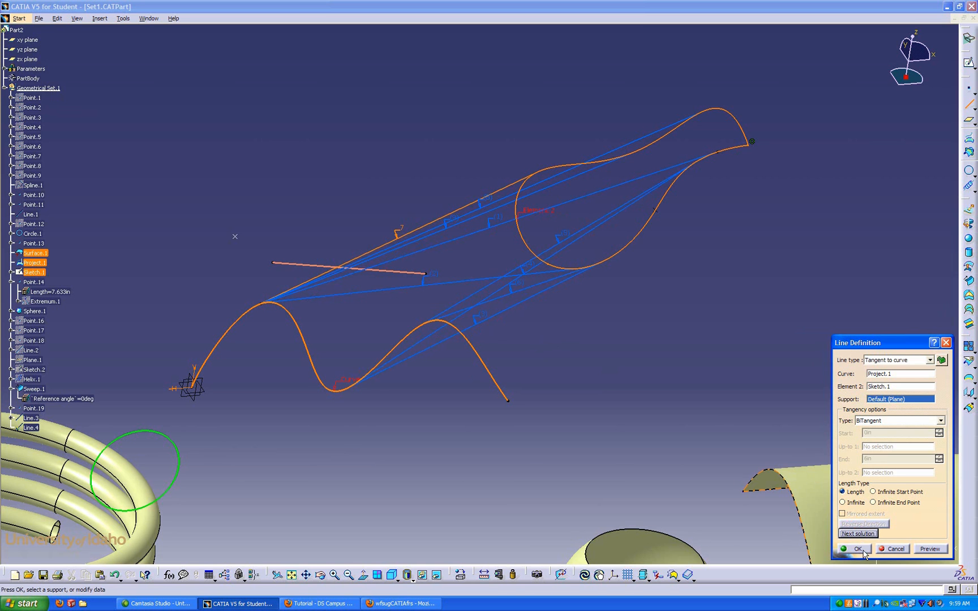
left_click(852, 549)
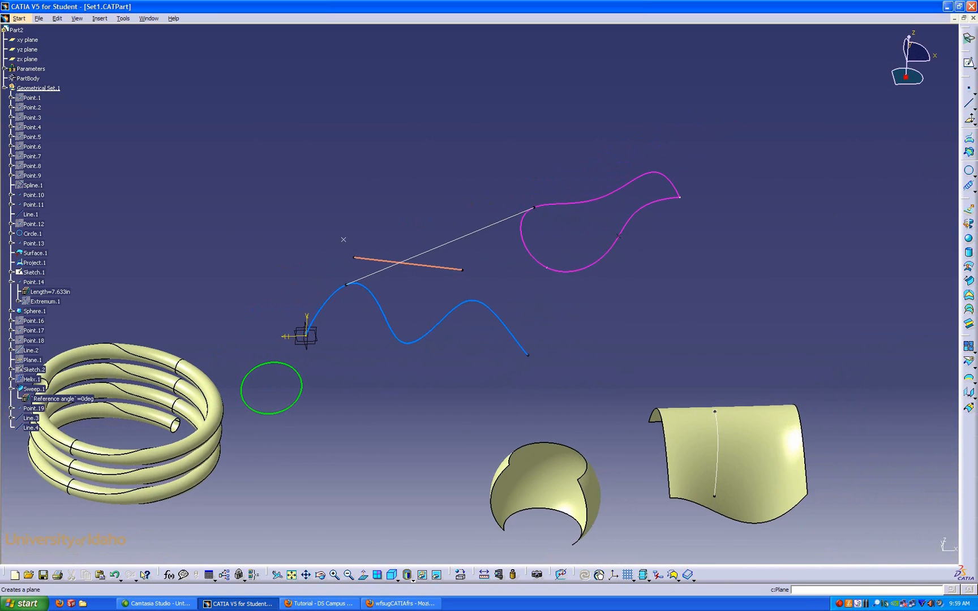
mouse_move(968, 124)
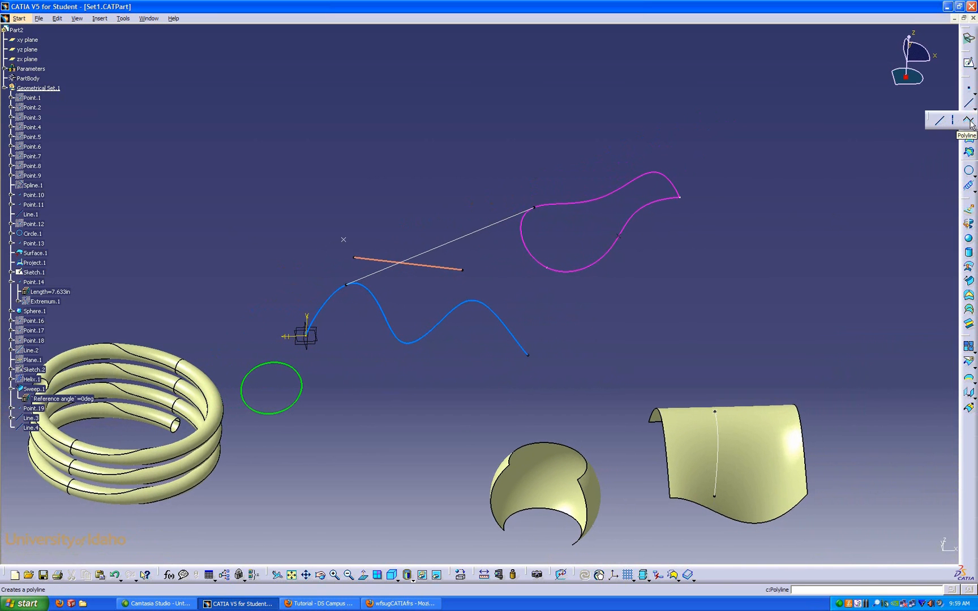
left_click(968, 120)
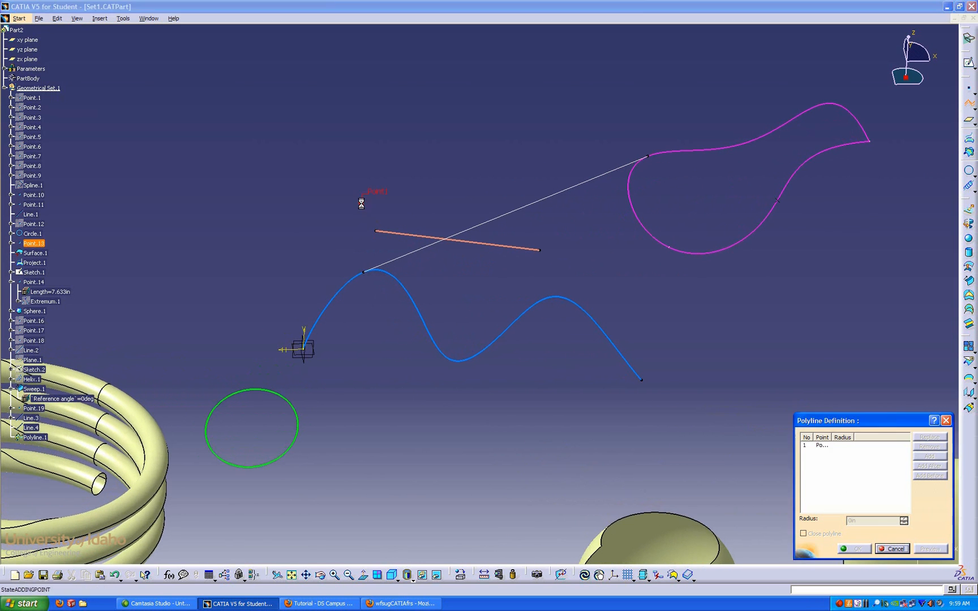
left_click(376, 263)
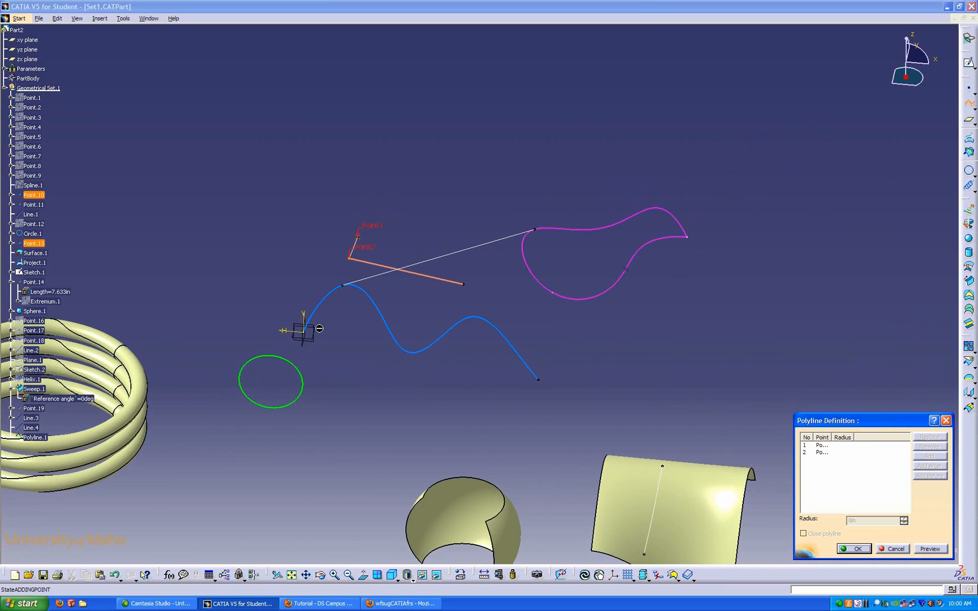
left_click(539, 379)
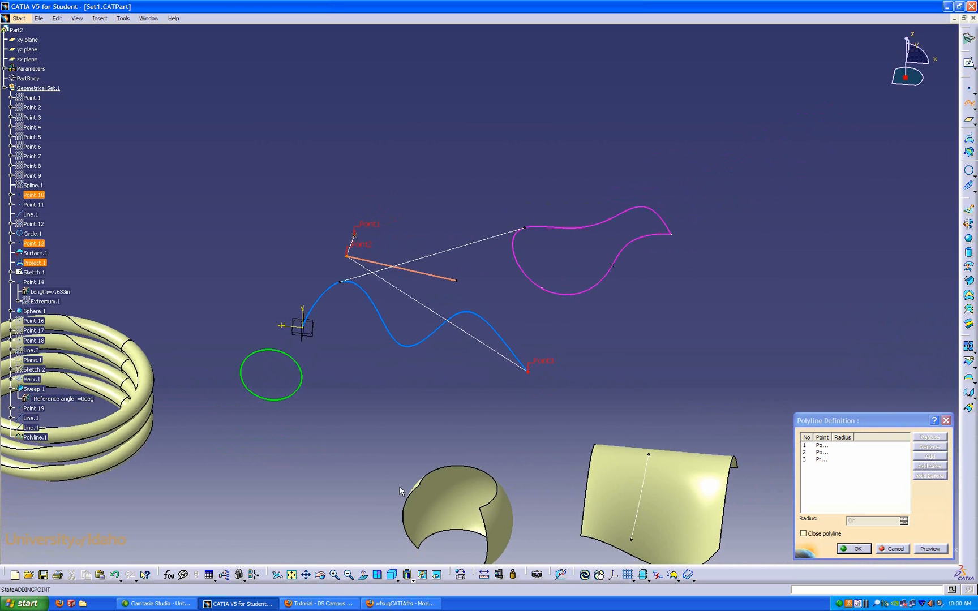
left_click(425, 477)
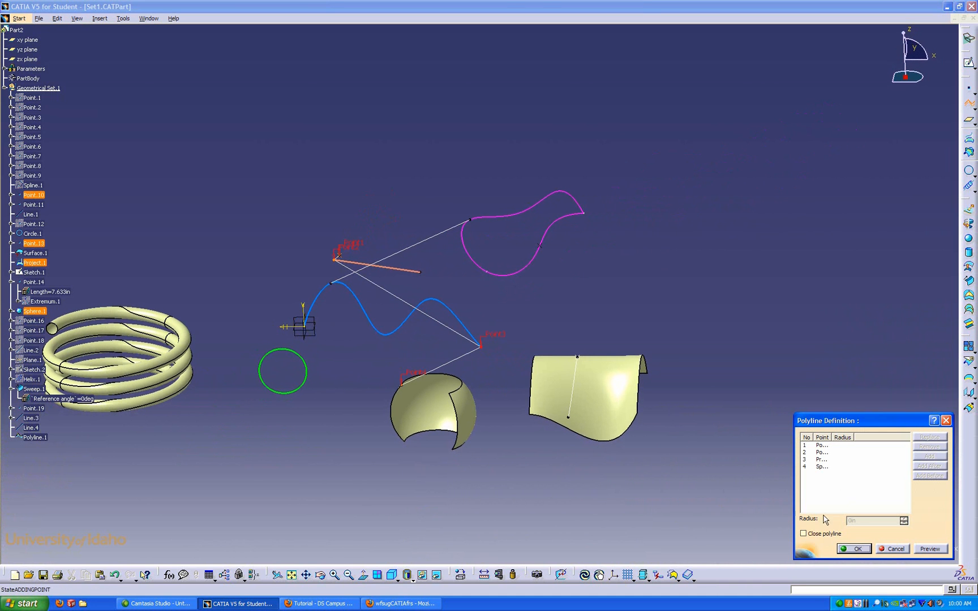
left_click(821, 458)
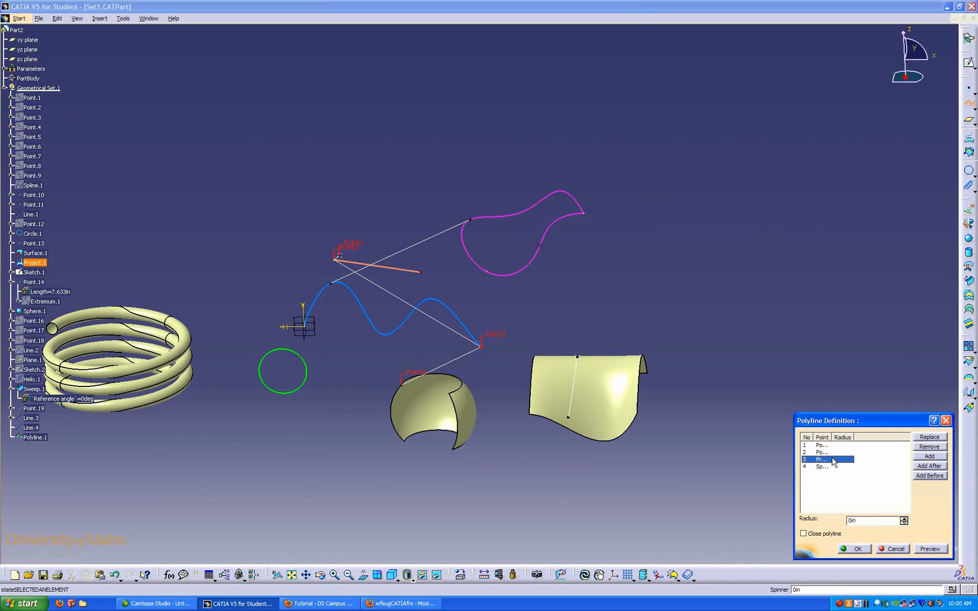
mouse_move(889, 514)
type("2")
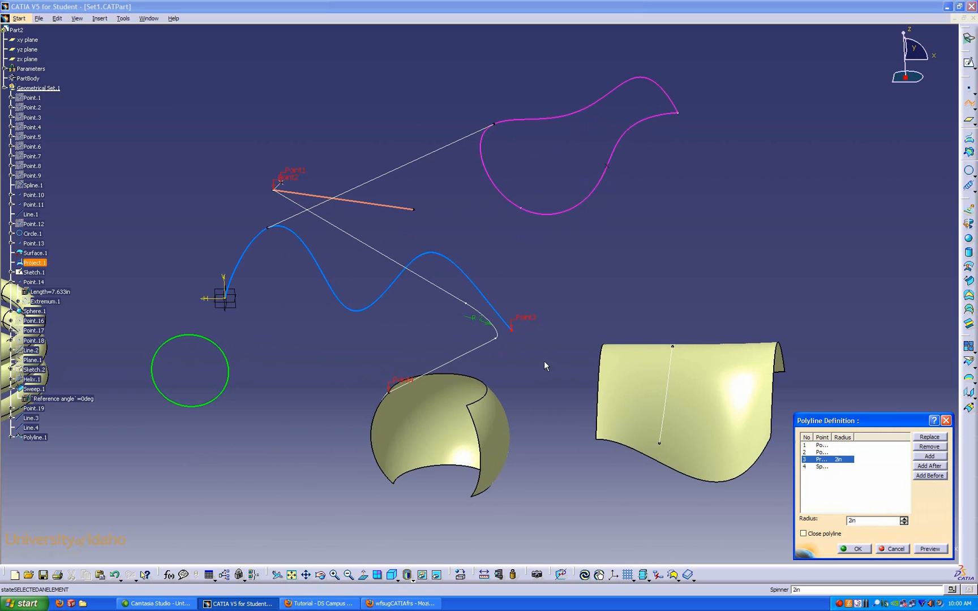
mouse_move(861, 312)
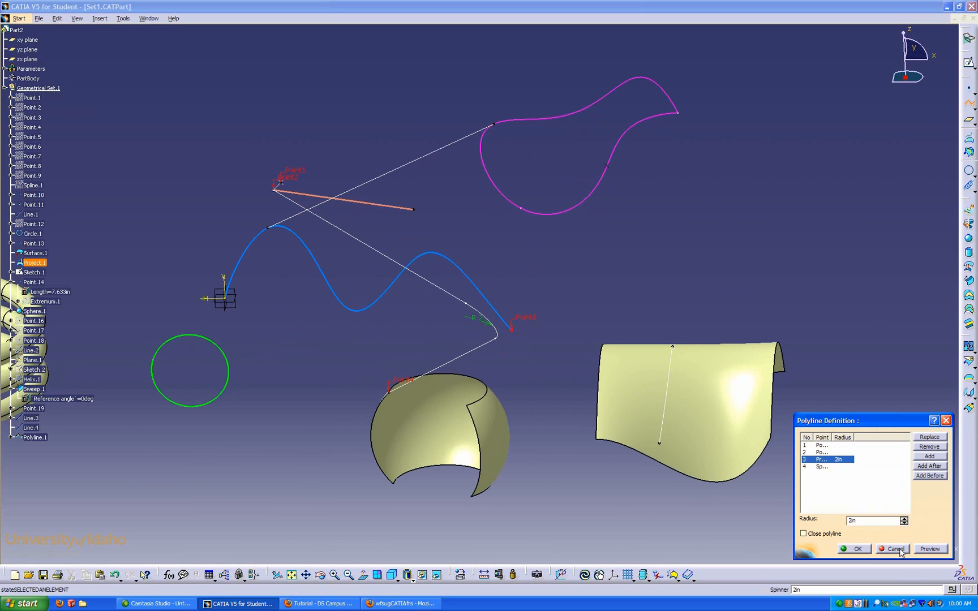
left_click(893, 549)
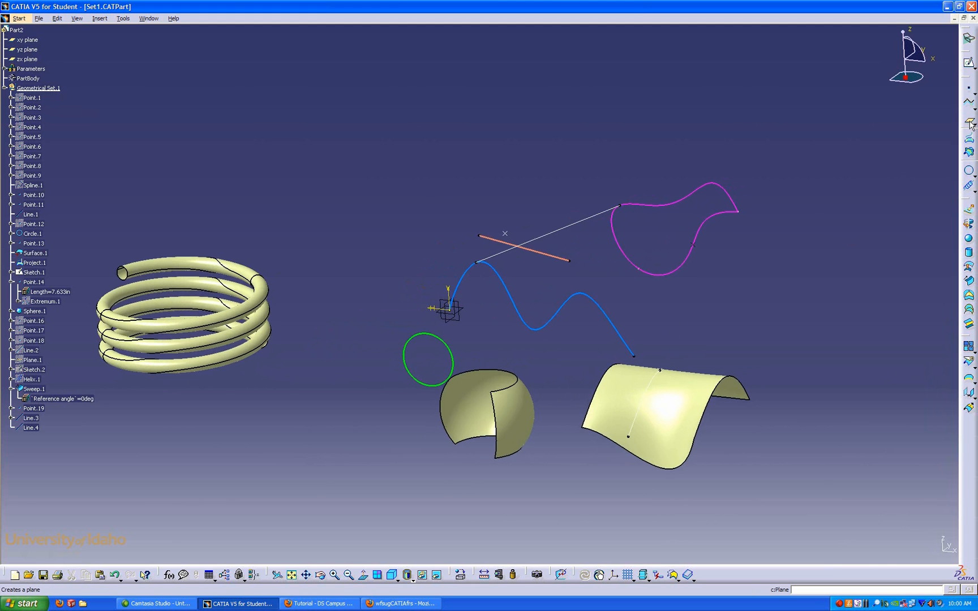
Create Plane.2 normal to Line.3, passing through Point.19
left_click(968, 122)
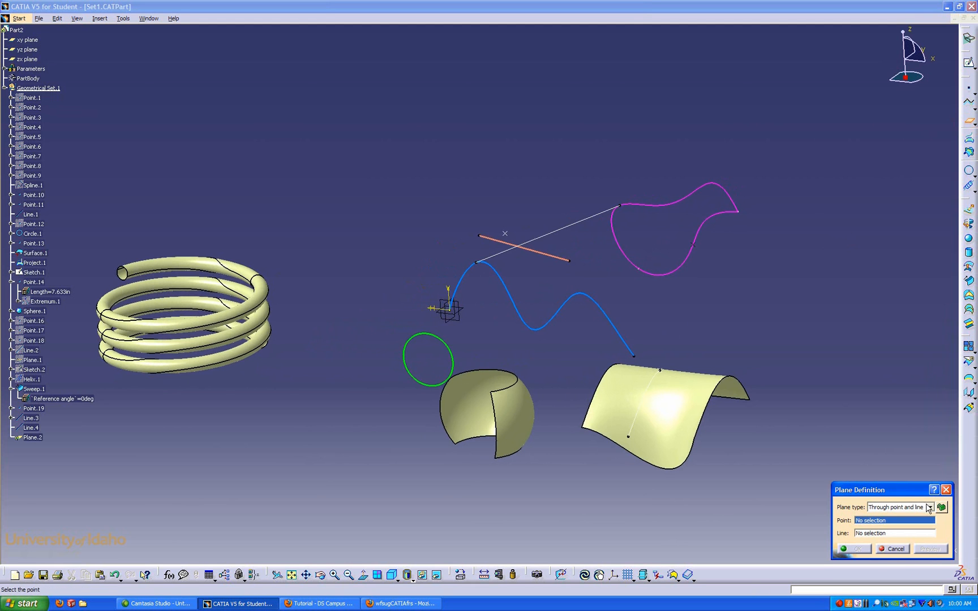
left_click(929, 507)
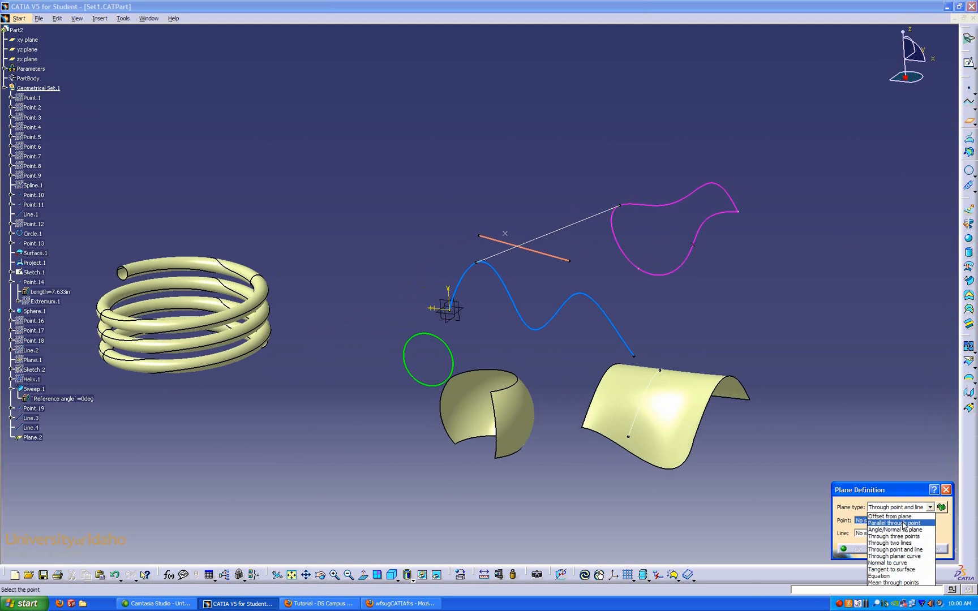
mouse_move(894, 536)
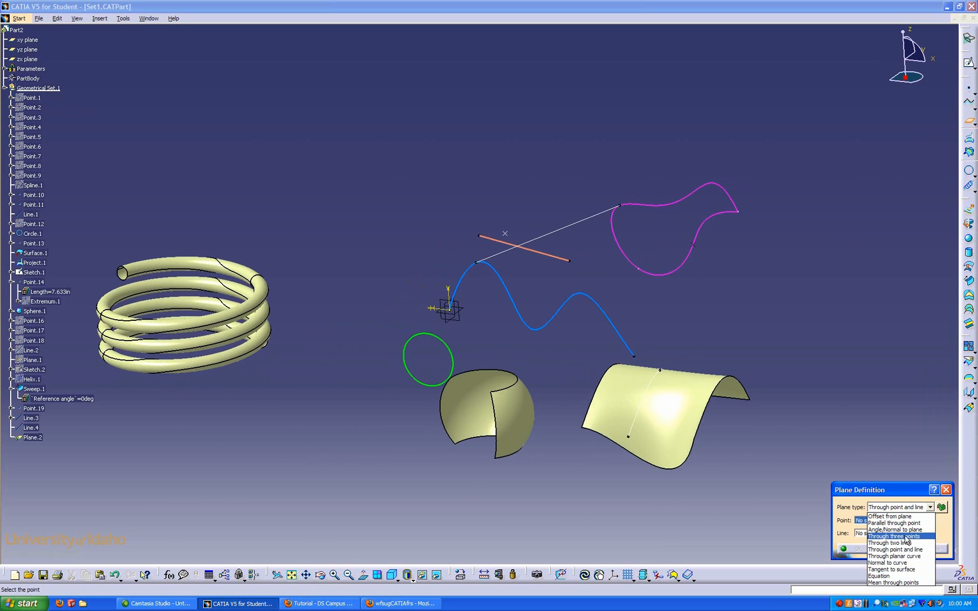
mouse_move(893, 568)
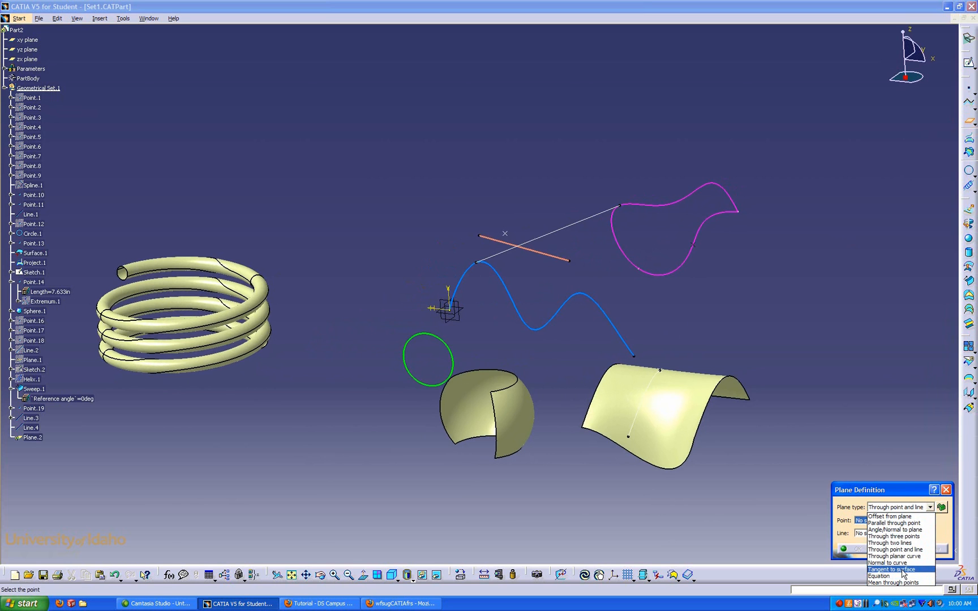
left_click(891, 562)
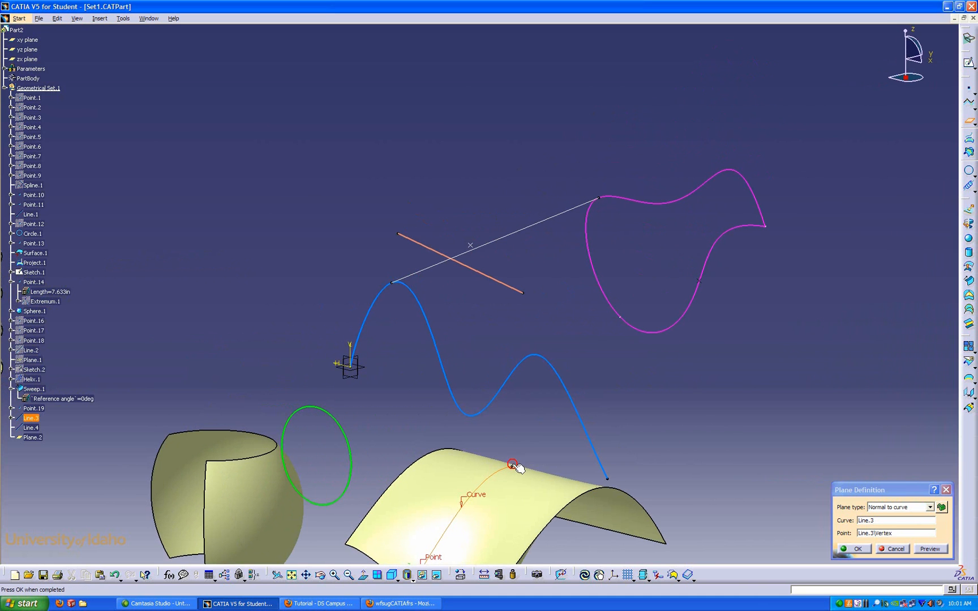
triple_click(894, 533)
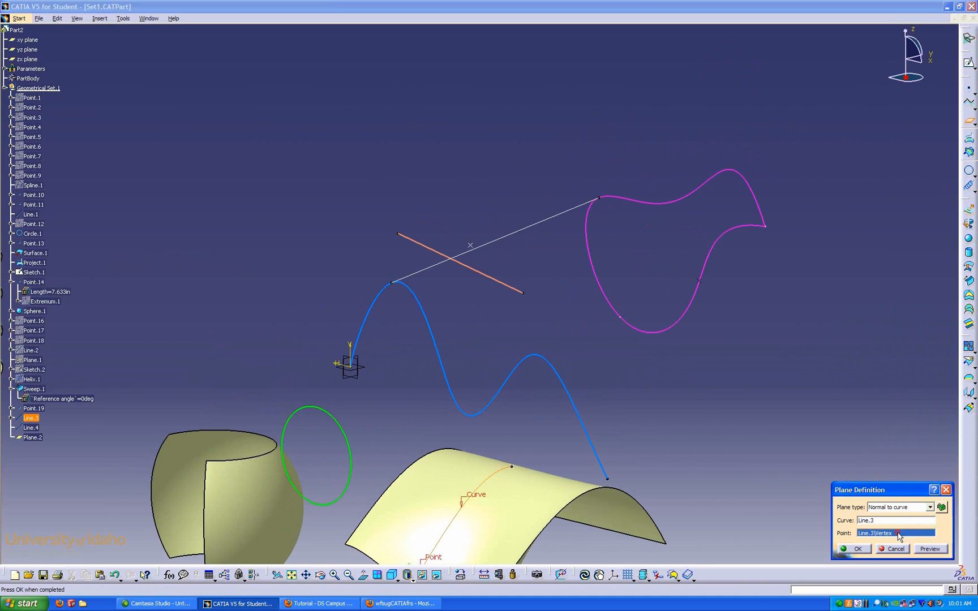
left_click(511, 464)
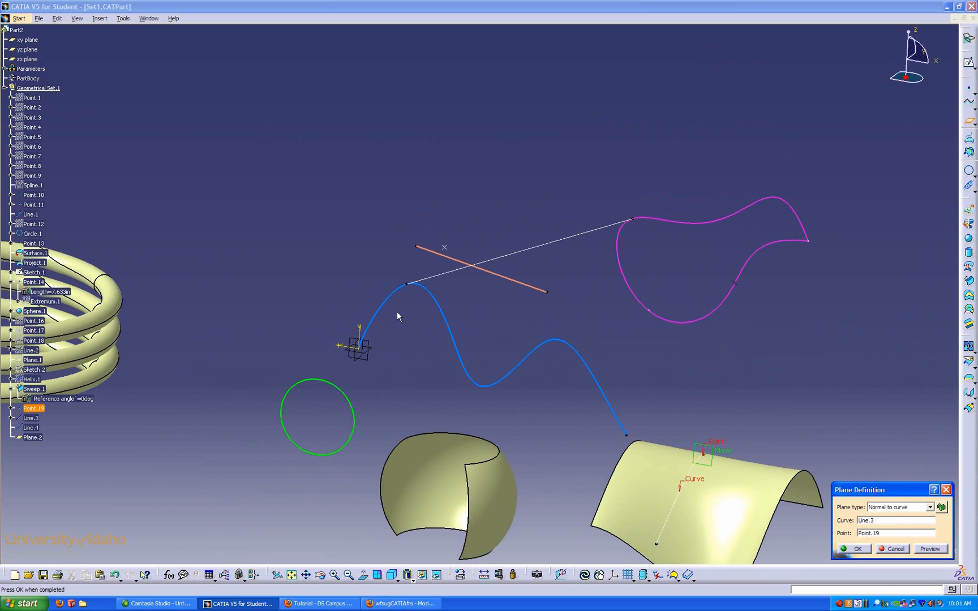
mouse_move(910, 505)
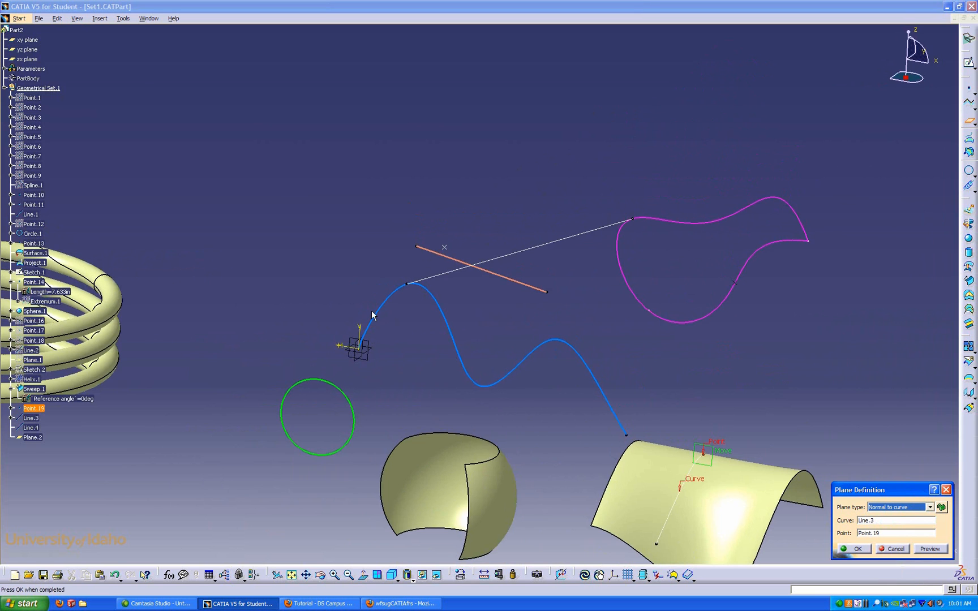
mouse_move(562, 364)
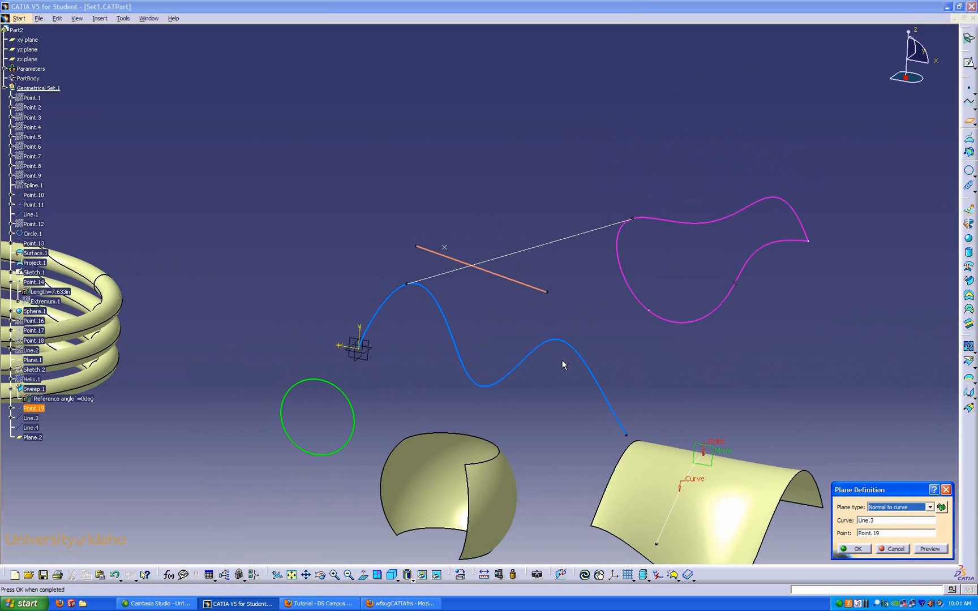
mouse_move(623, 401)
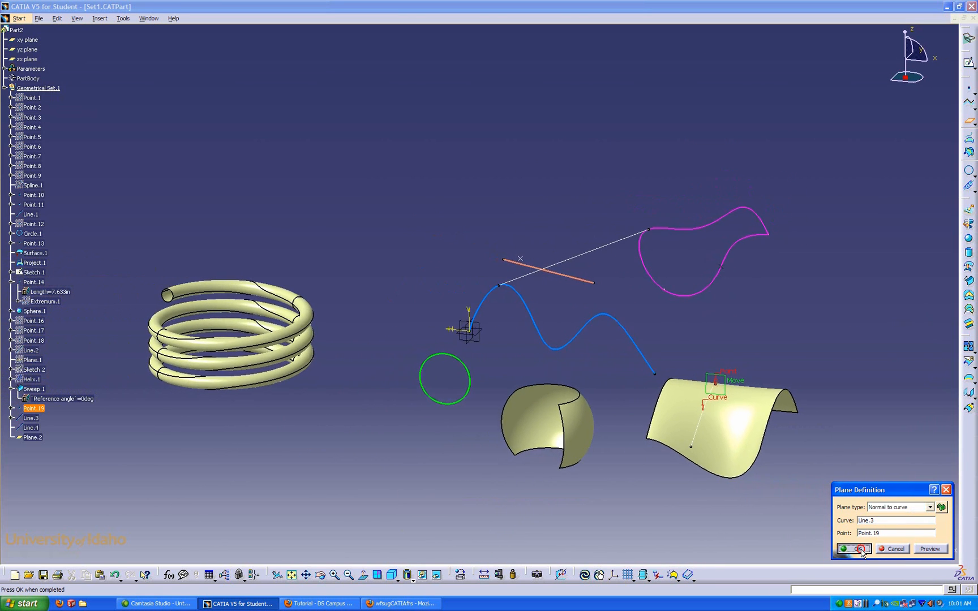
left_click(849, 549)
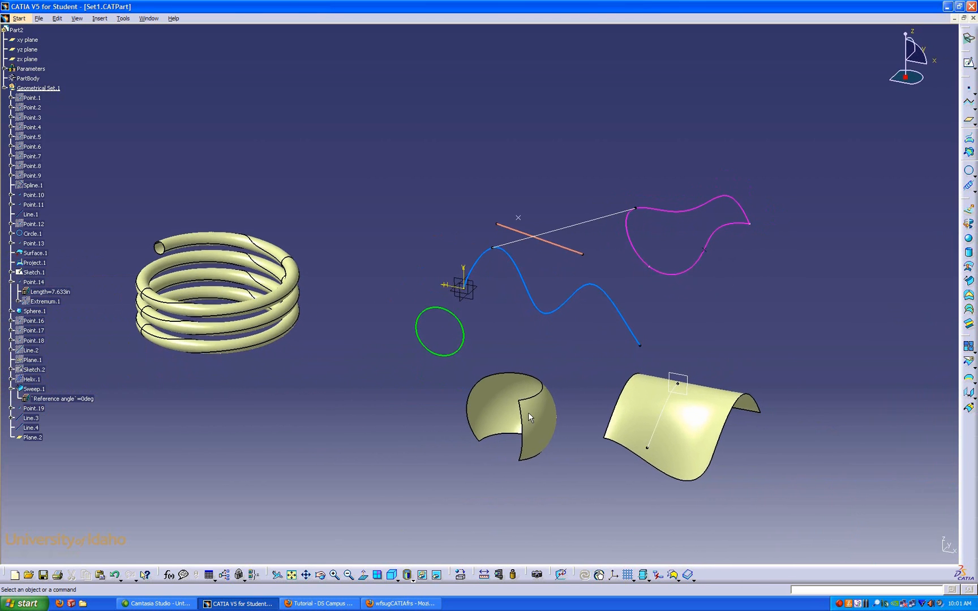
mouse_move(524, 415)
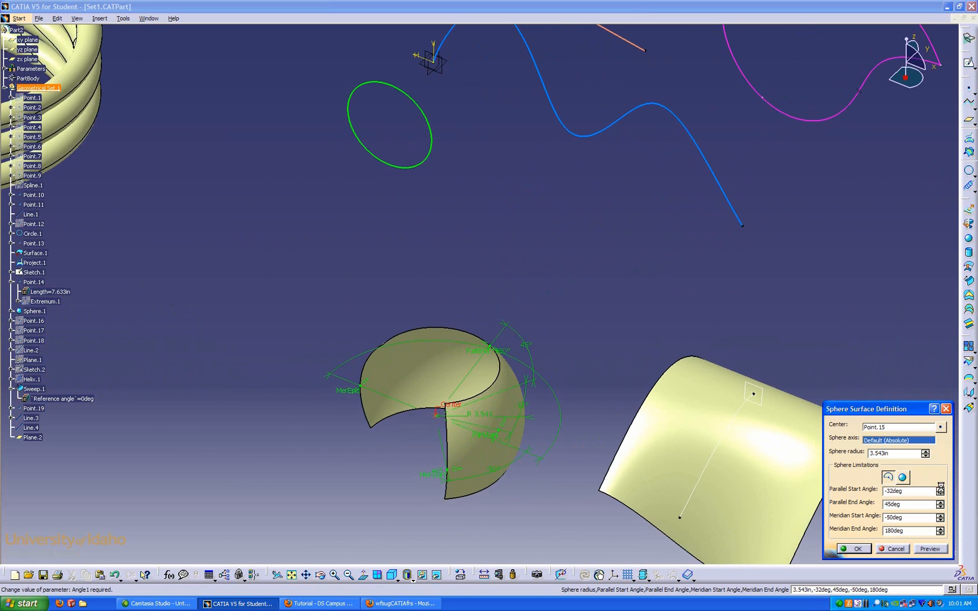
left_click(940, 493)
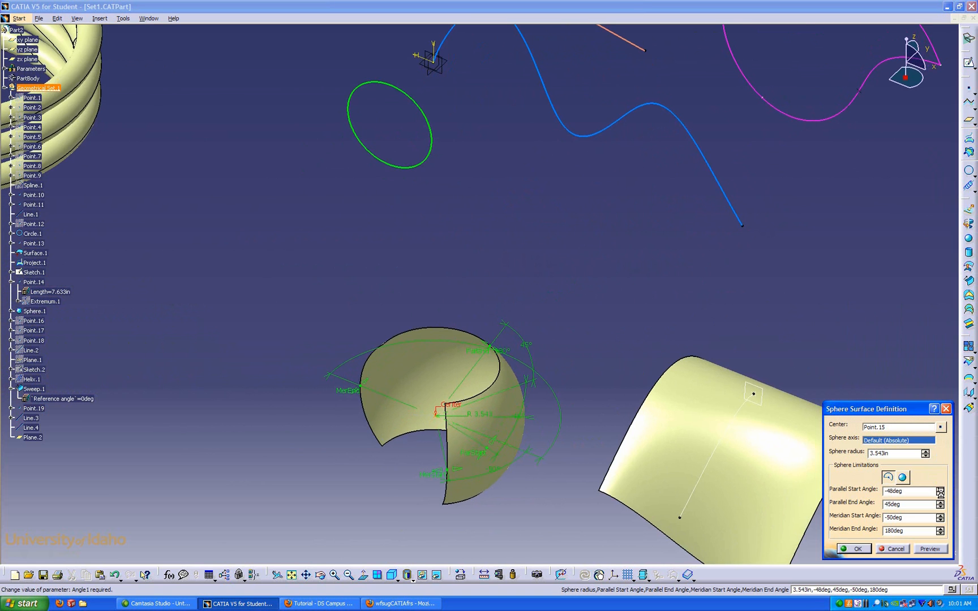
left_click(902, 477)
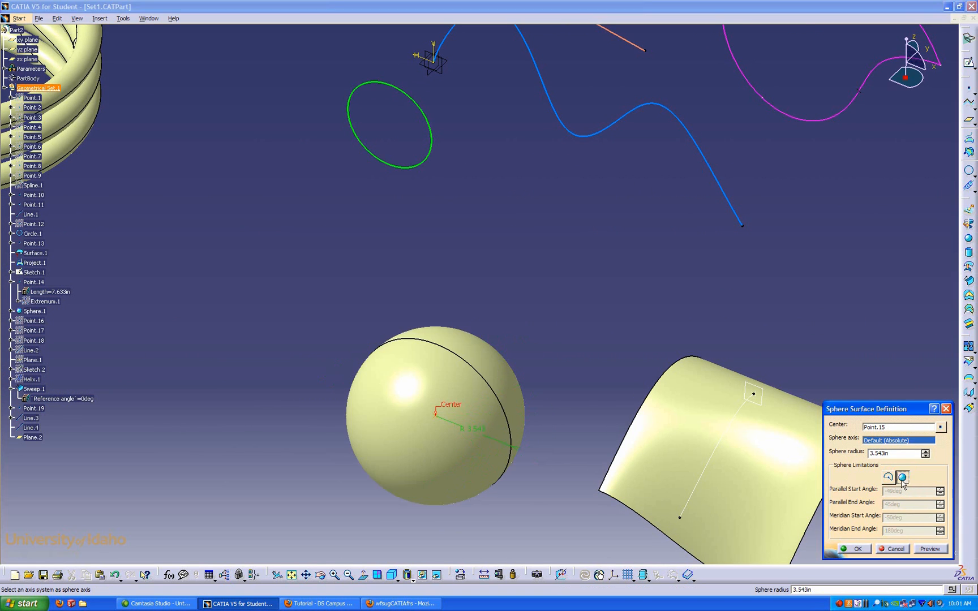
left_click(902, 477)
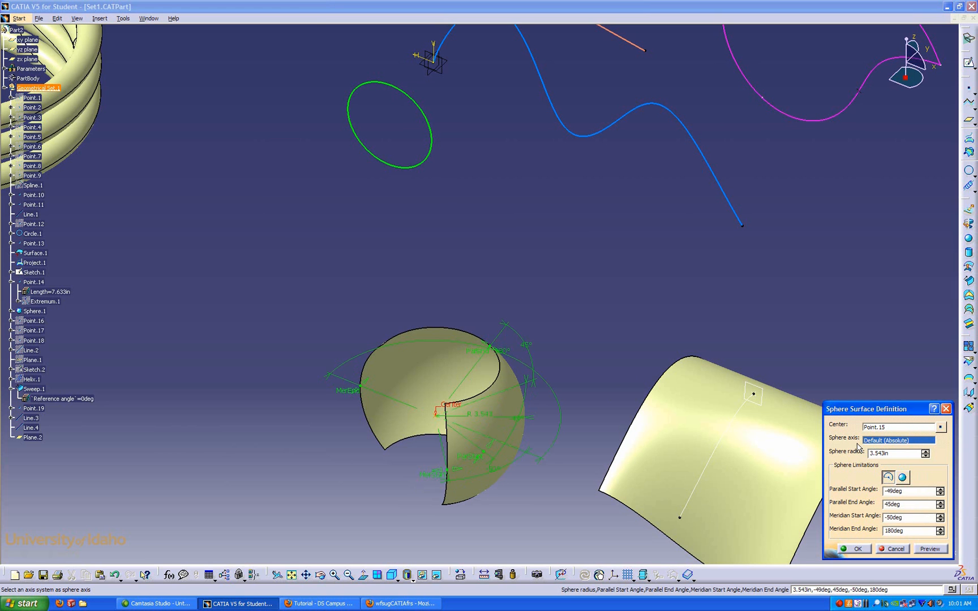
left_click(856, 548)
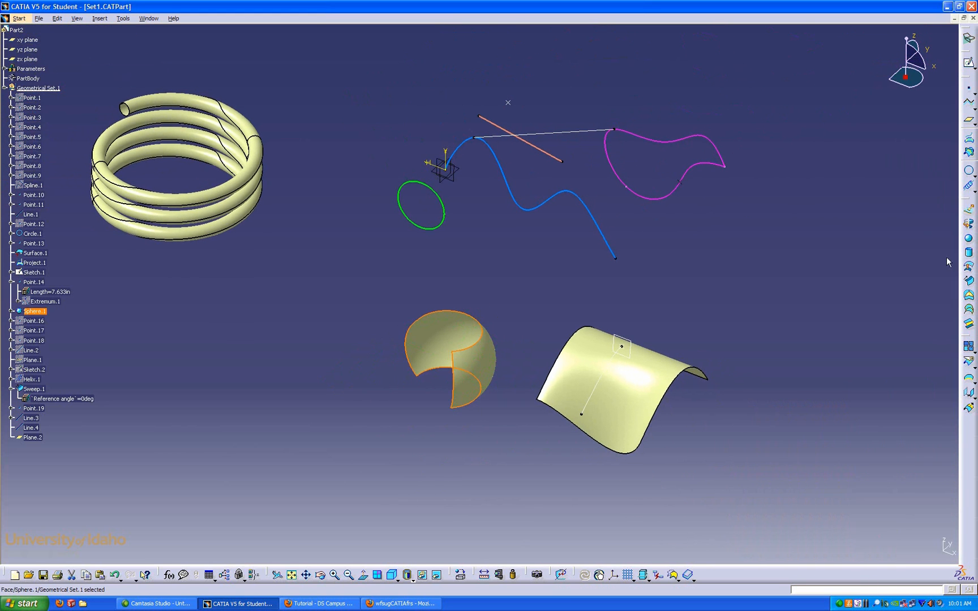
mouse_move(968, 252)
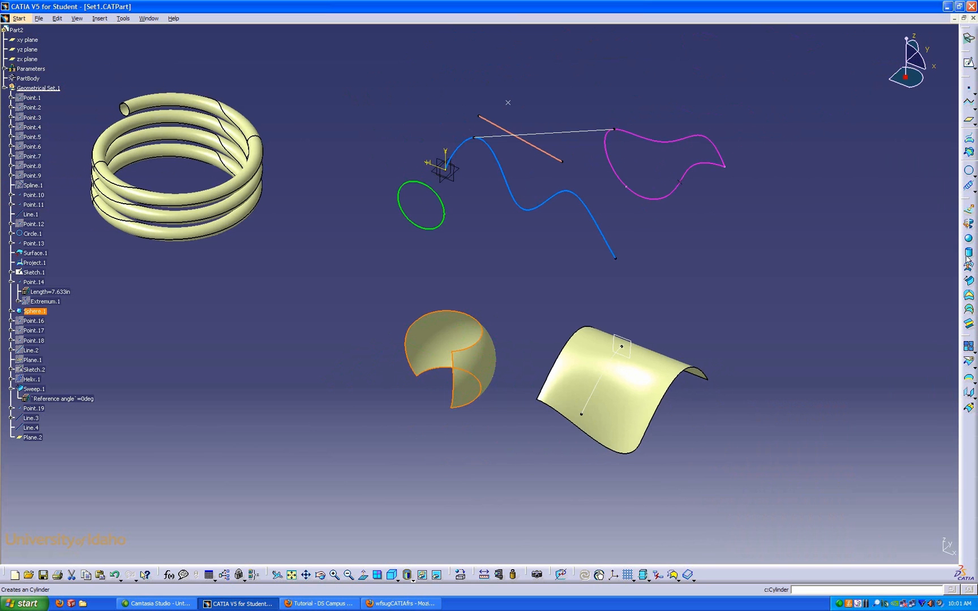